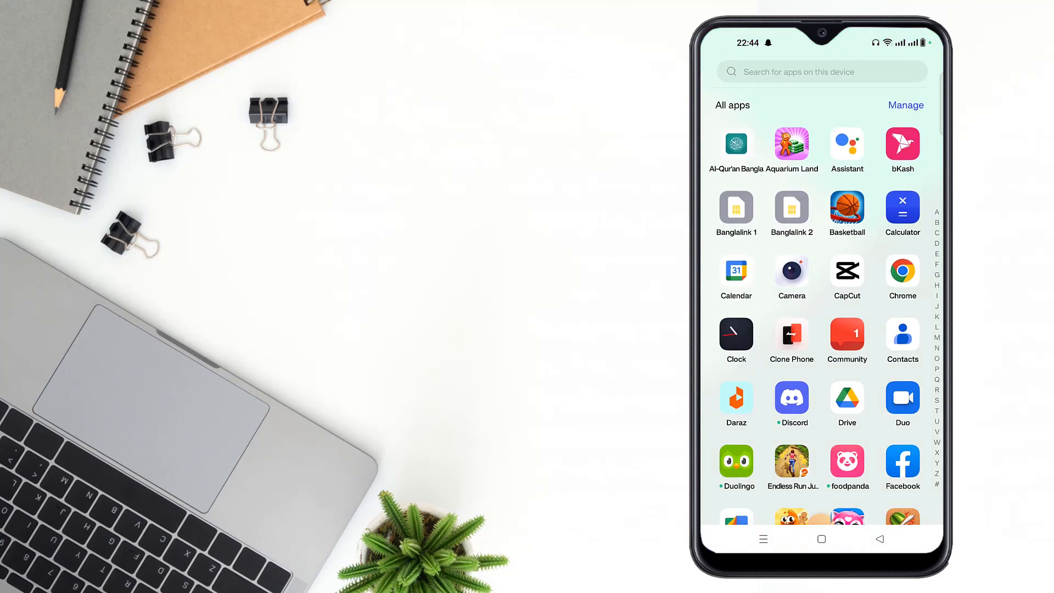
Launch Facebook and switch to your own profile page
left_click(901, 461)
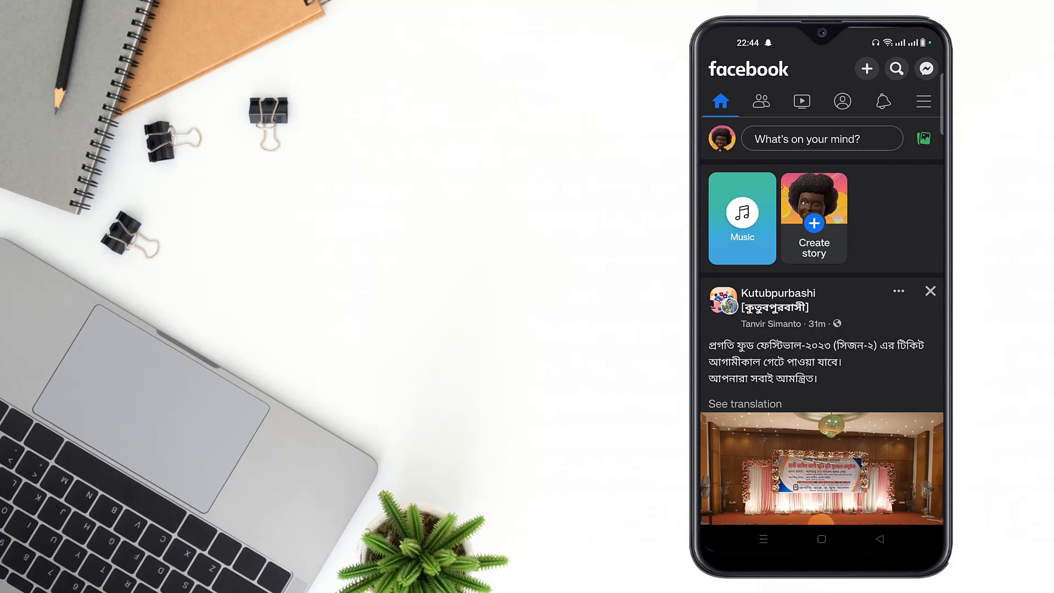
left_click(842, 102)
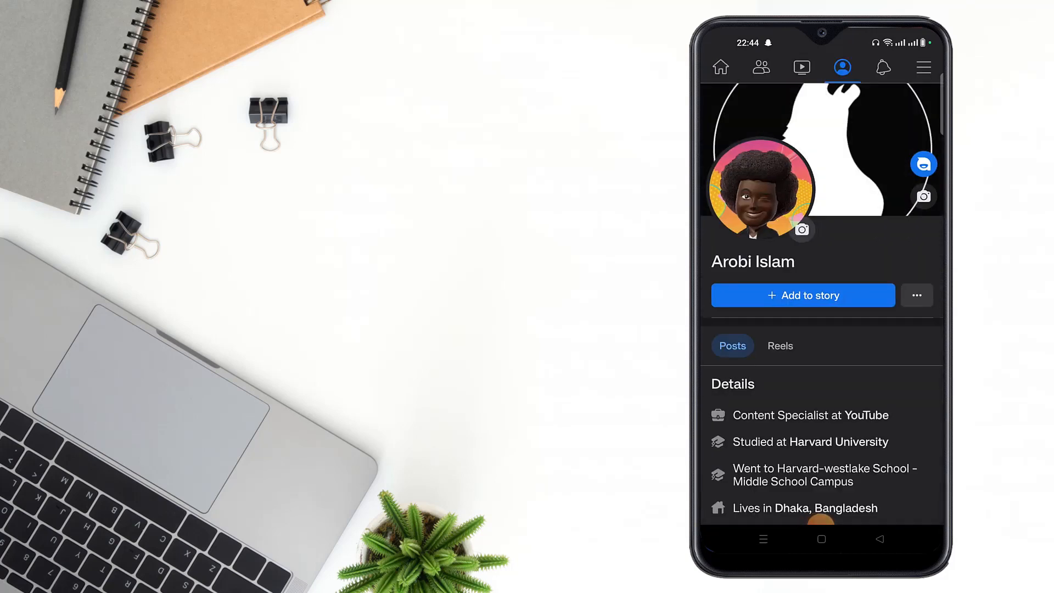
From Edit profile, scroll to the Links section and open its Edit Links screen
left_click(915, 295)
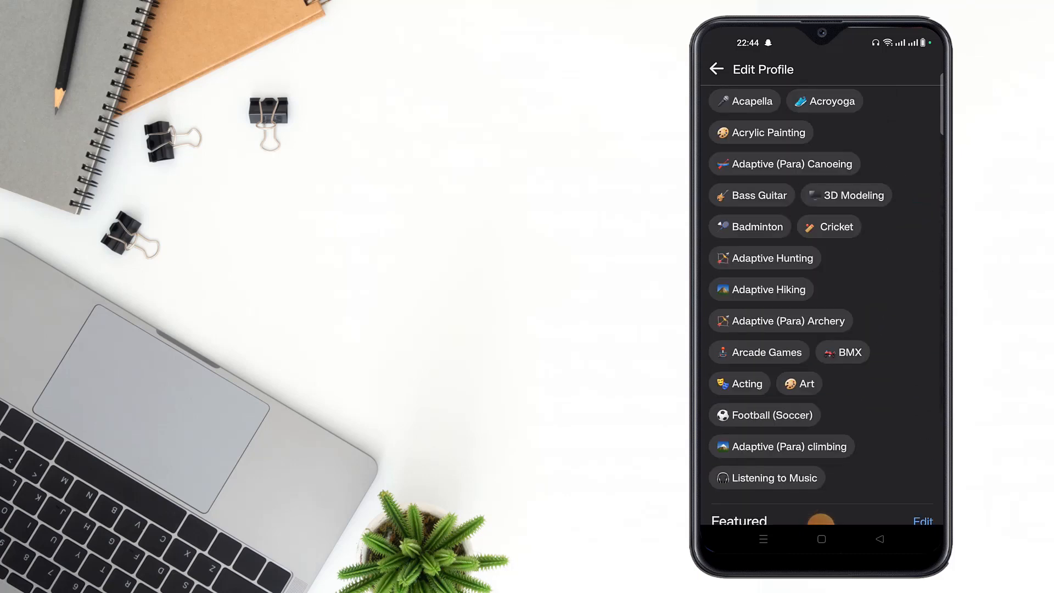
scroll("down", 3)
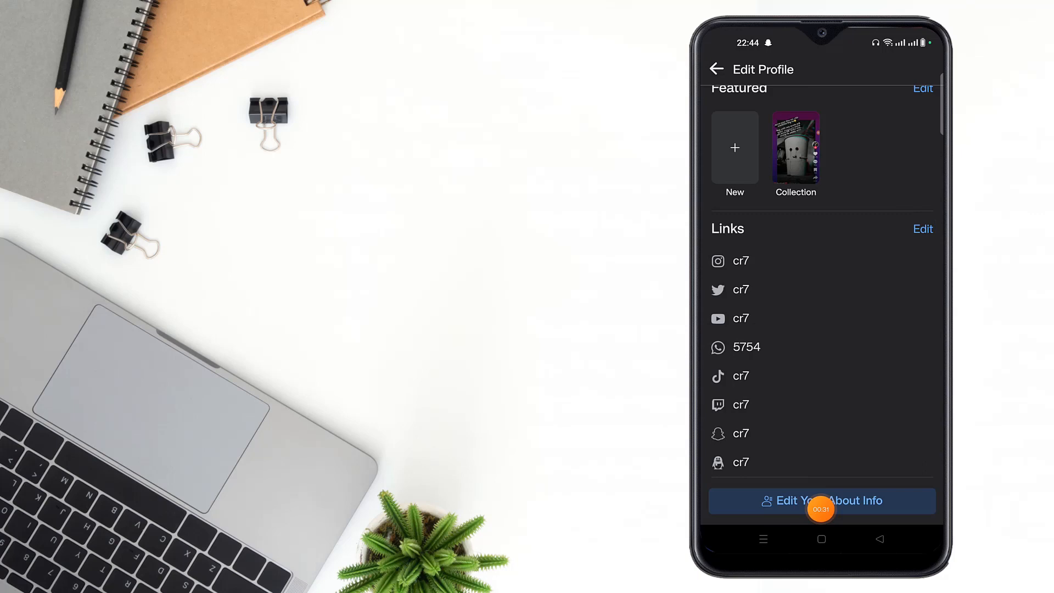
left_click(922, 228)
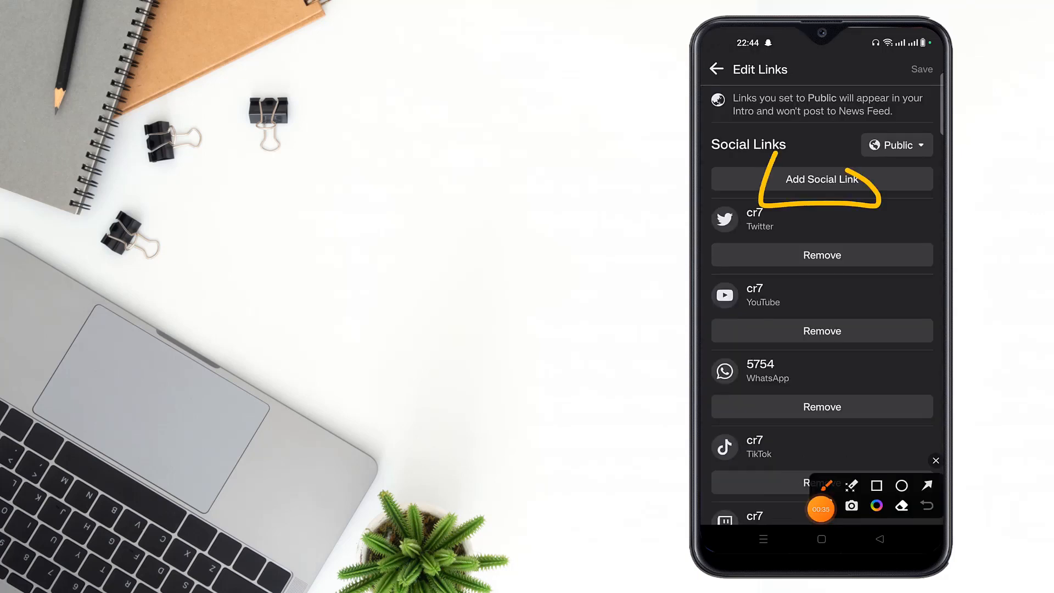
Add a new social link with LINE as platform and focus its Username field
left_click(820, 179)
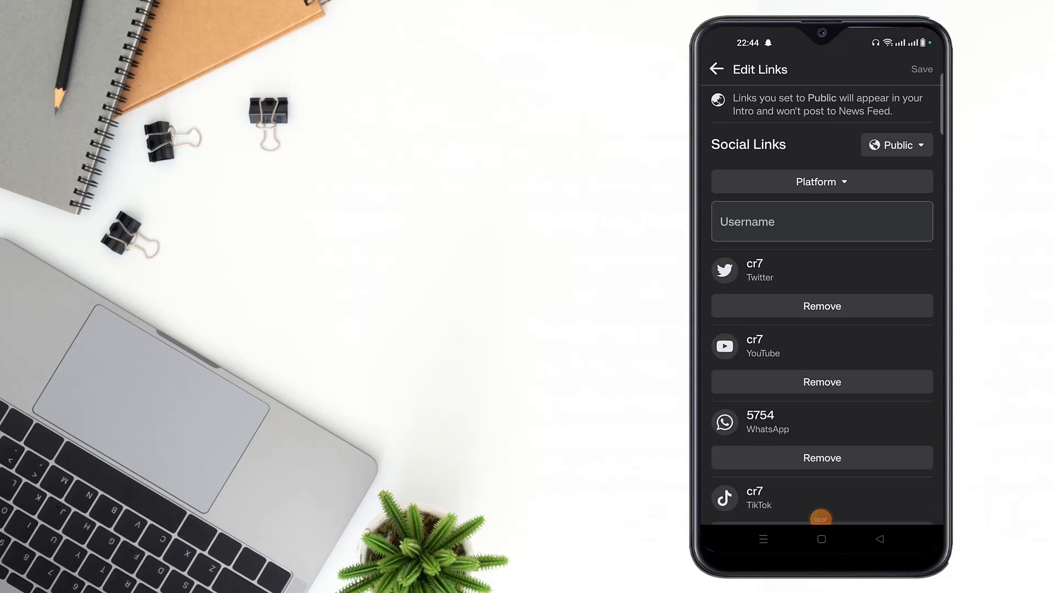
left_click(820, 181)
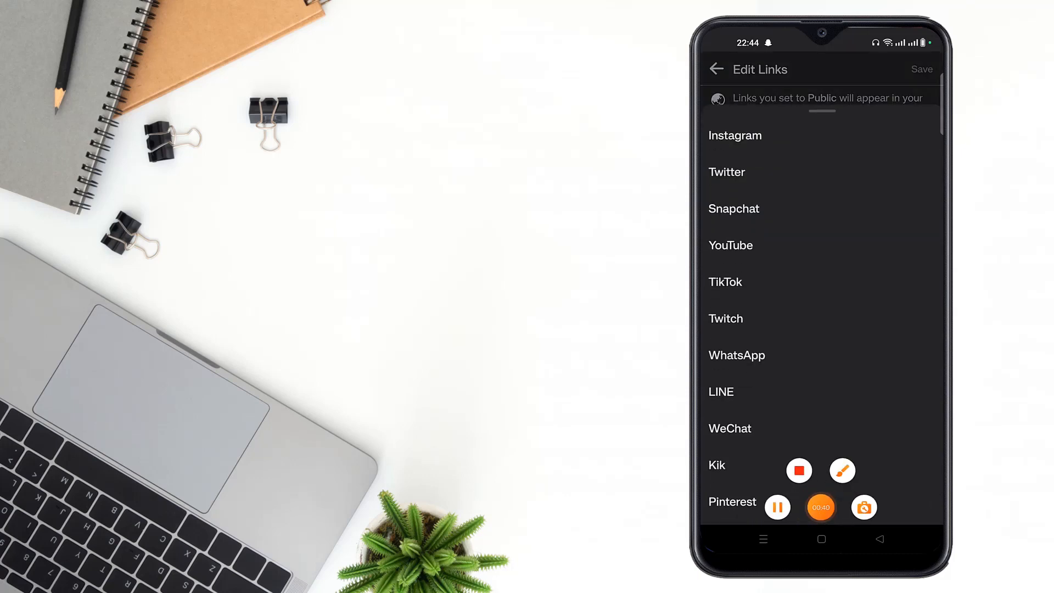
left_click(841, 469)
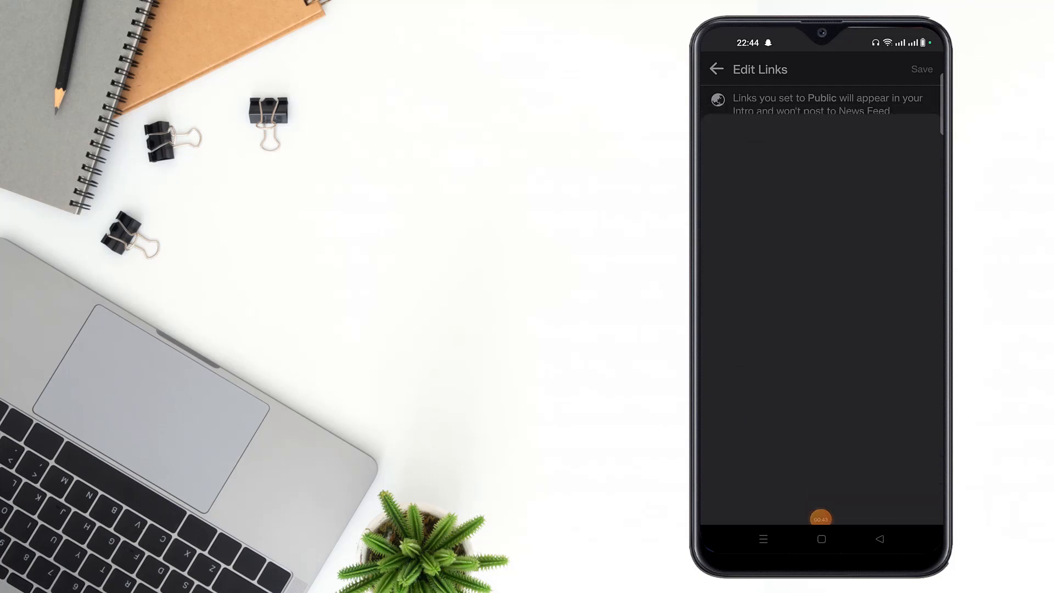
left_click(820, 221)
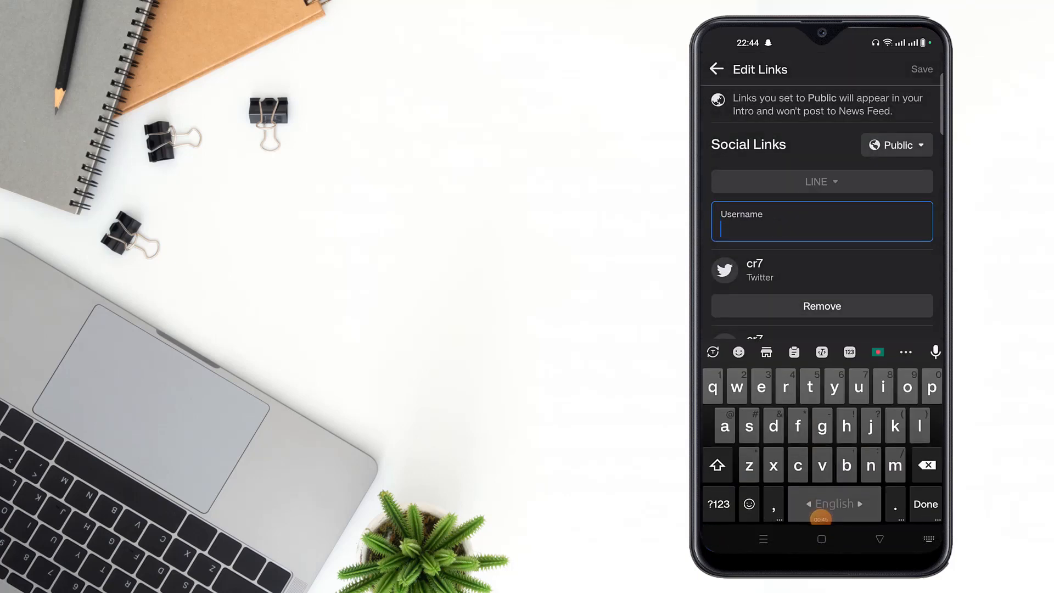
Enter 'cr' as the LINE username
type("cr")
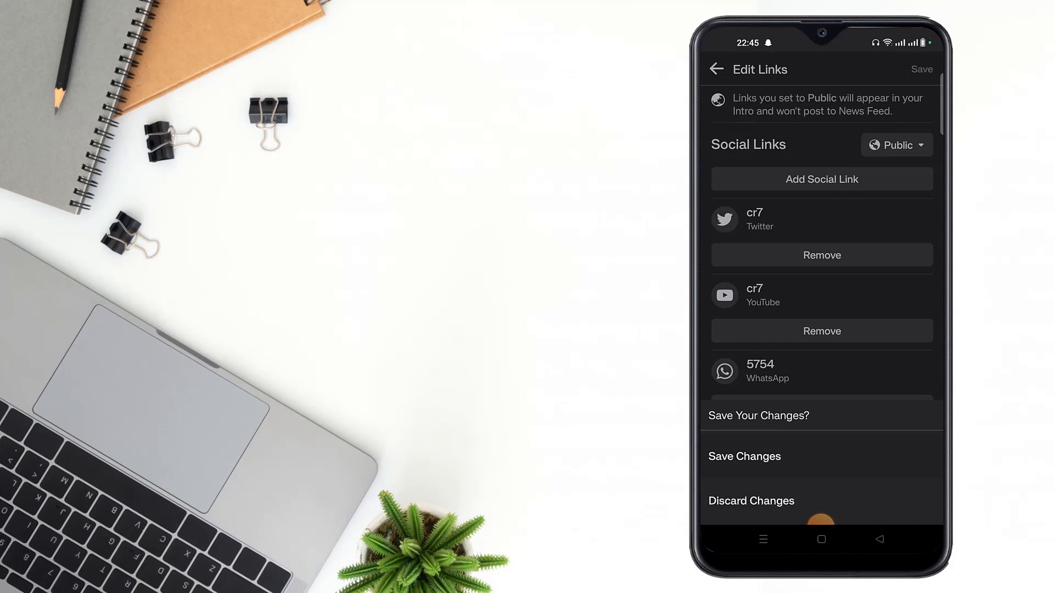
Save the link changes, dismiss the not-saved notice, and view the LINE link
left_click(745, 456)
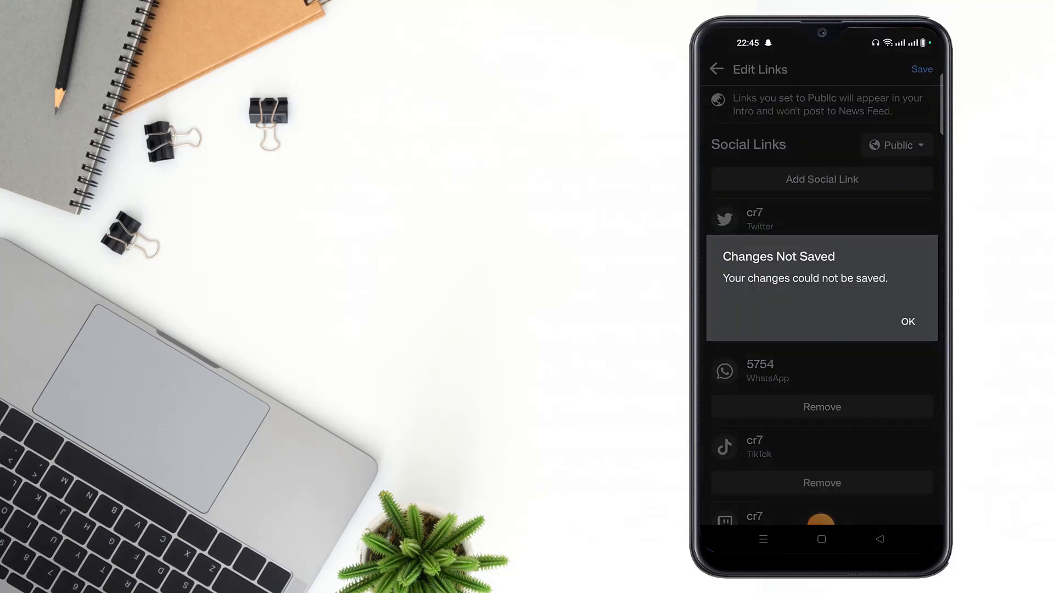
left_click(907, 321)
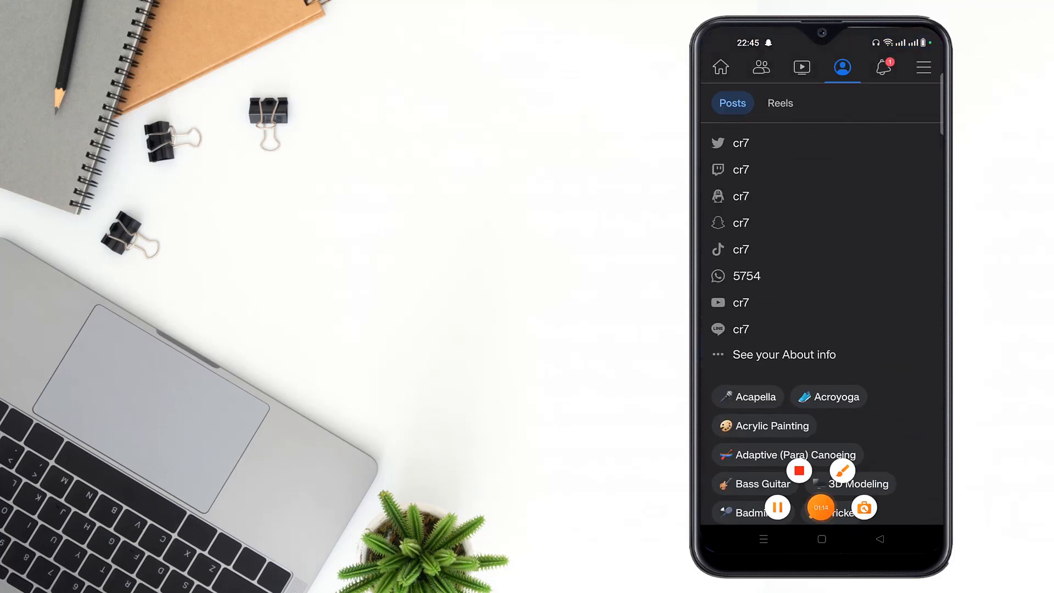
left_click(841, 470)
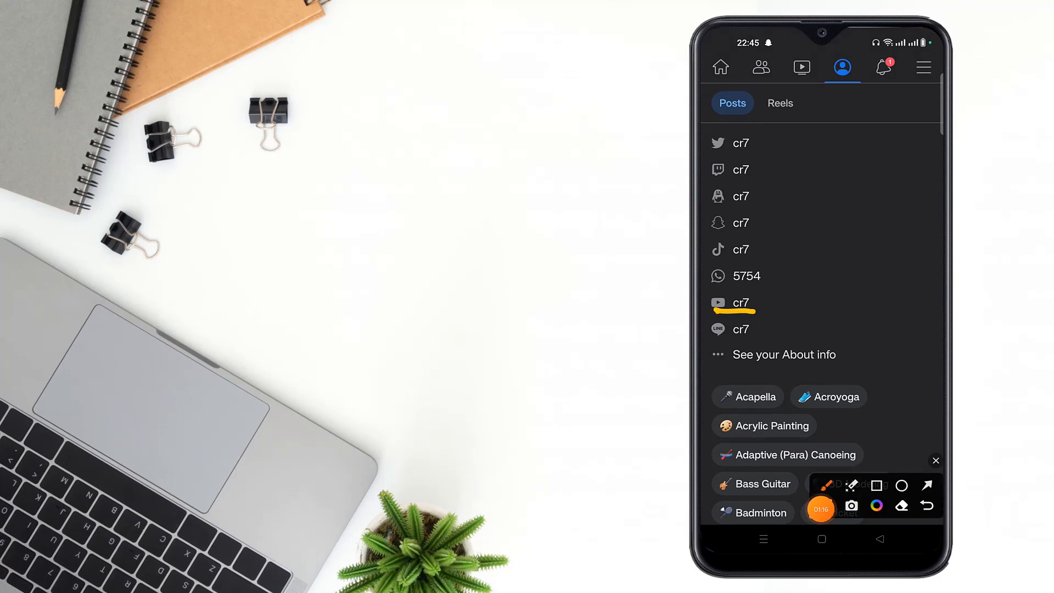